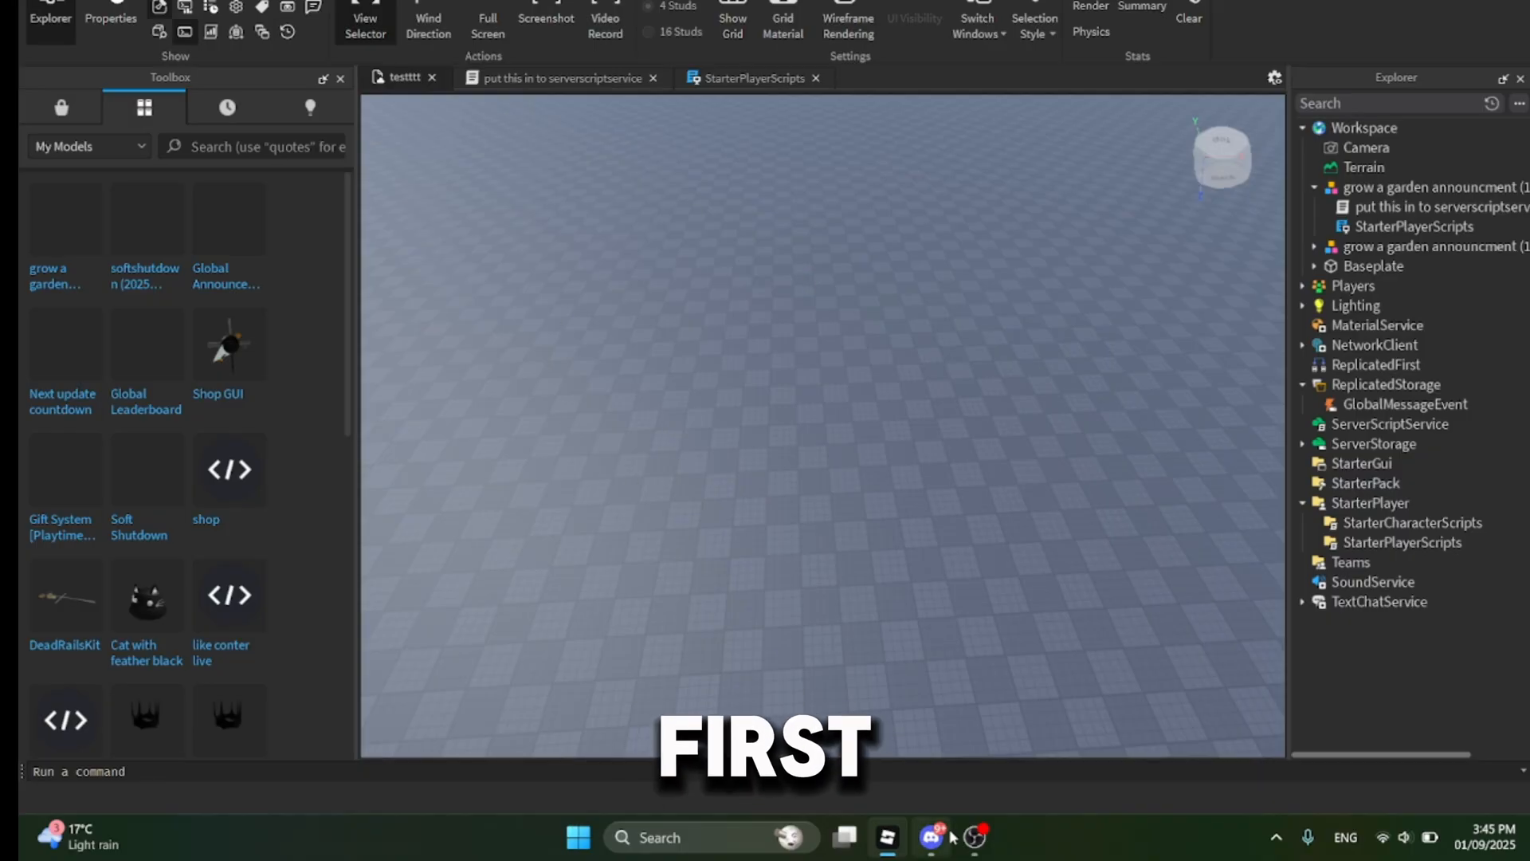
# Remove the earlier grow a garden announcement model copies from Workspace
pyautogui.click(934, 838)
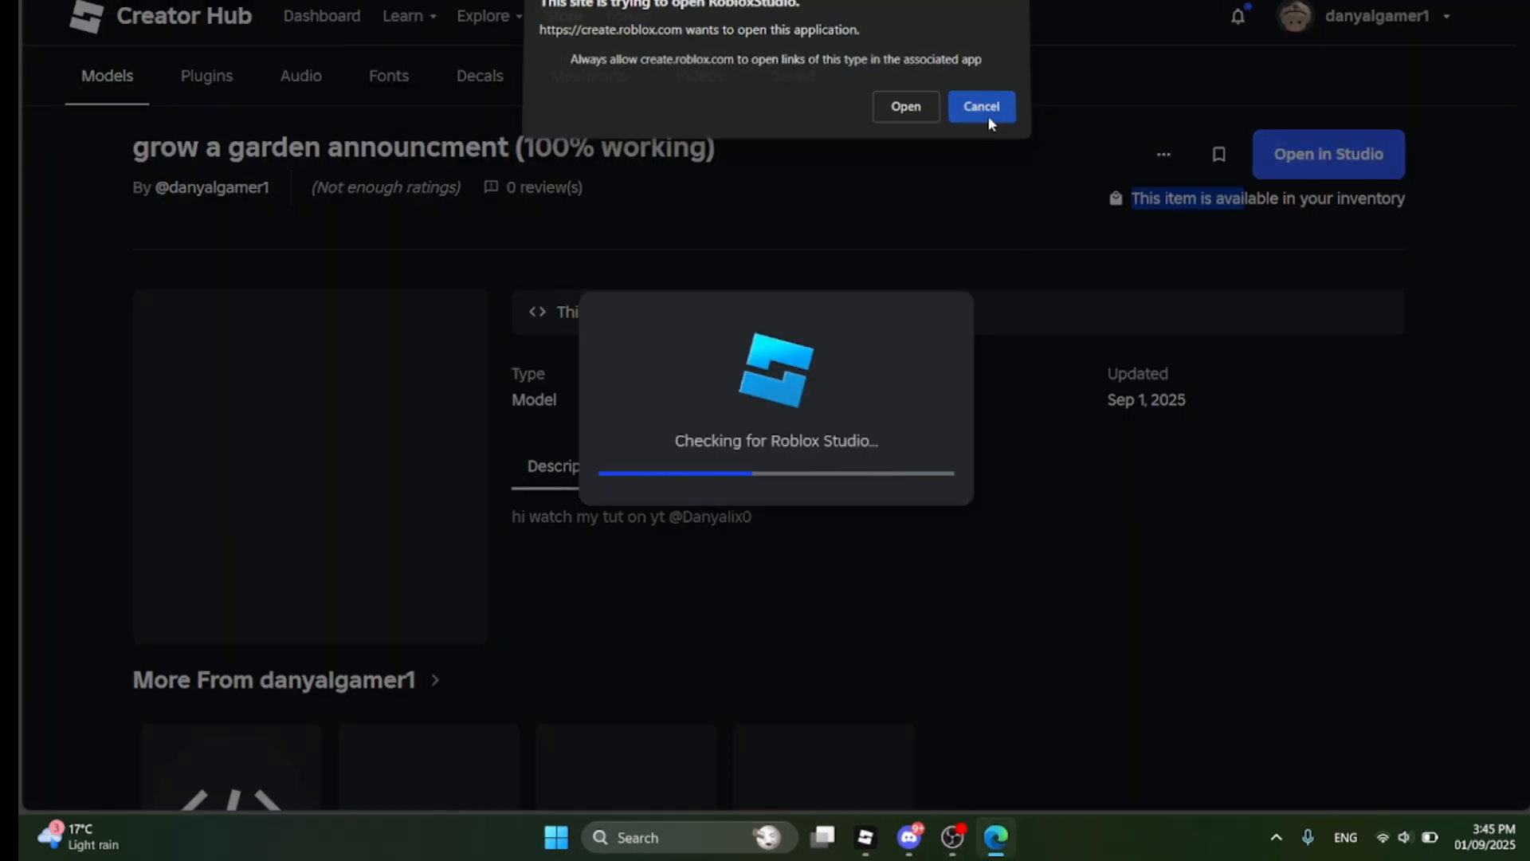
# Launch the 'grow a garden announcment (100% working)' model in Roblox Studio from Creator Hub
pyautogui.click(906, 106)
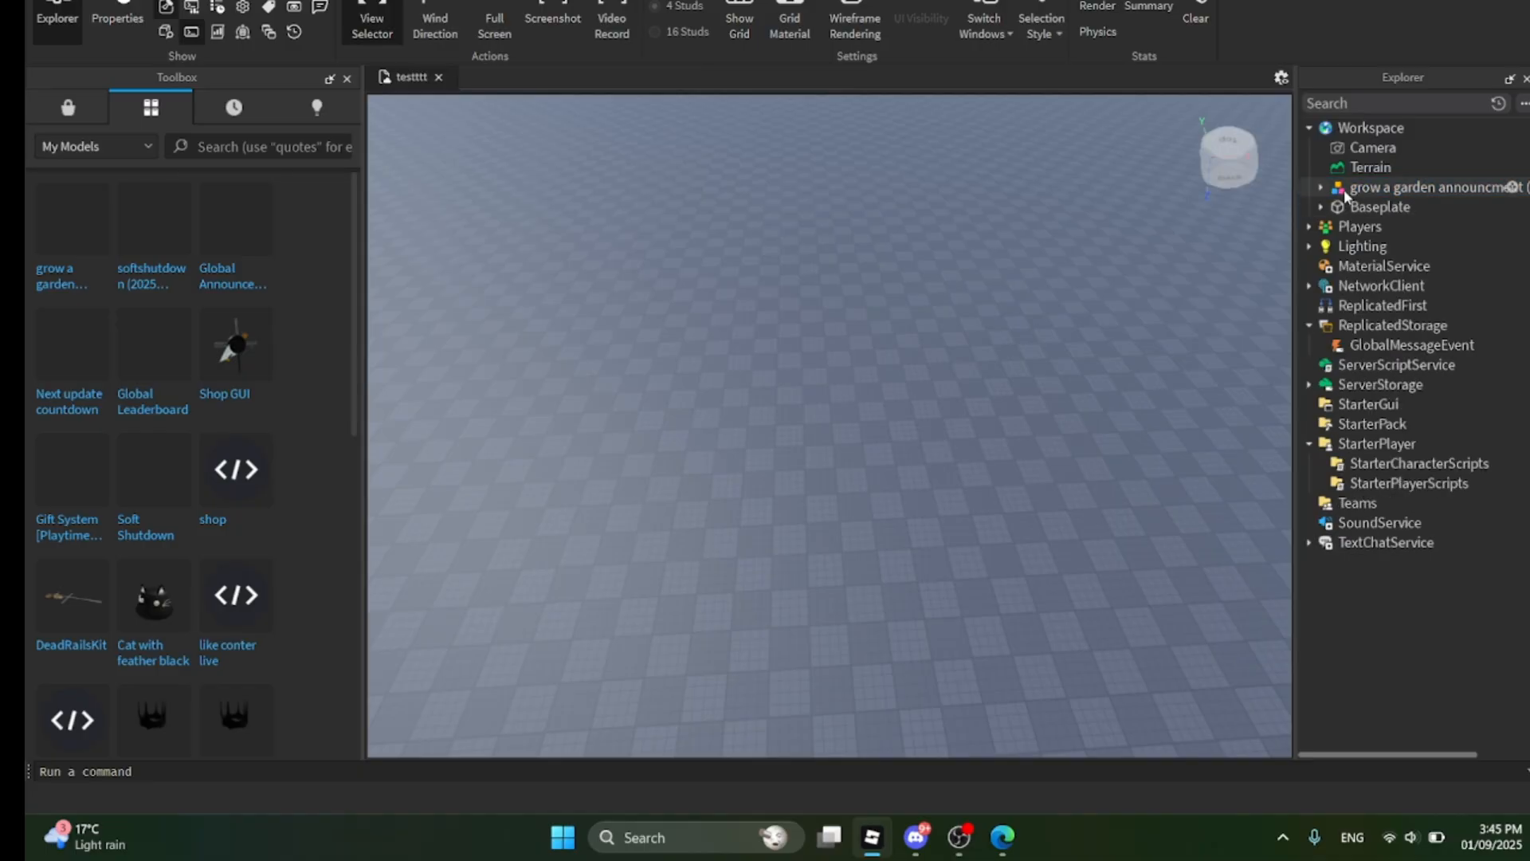
# Expand the announcement model in Explorer to reveal its server and client scripts
pyautogui.click(1323, 186)
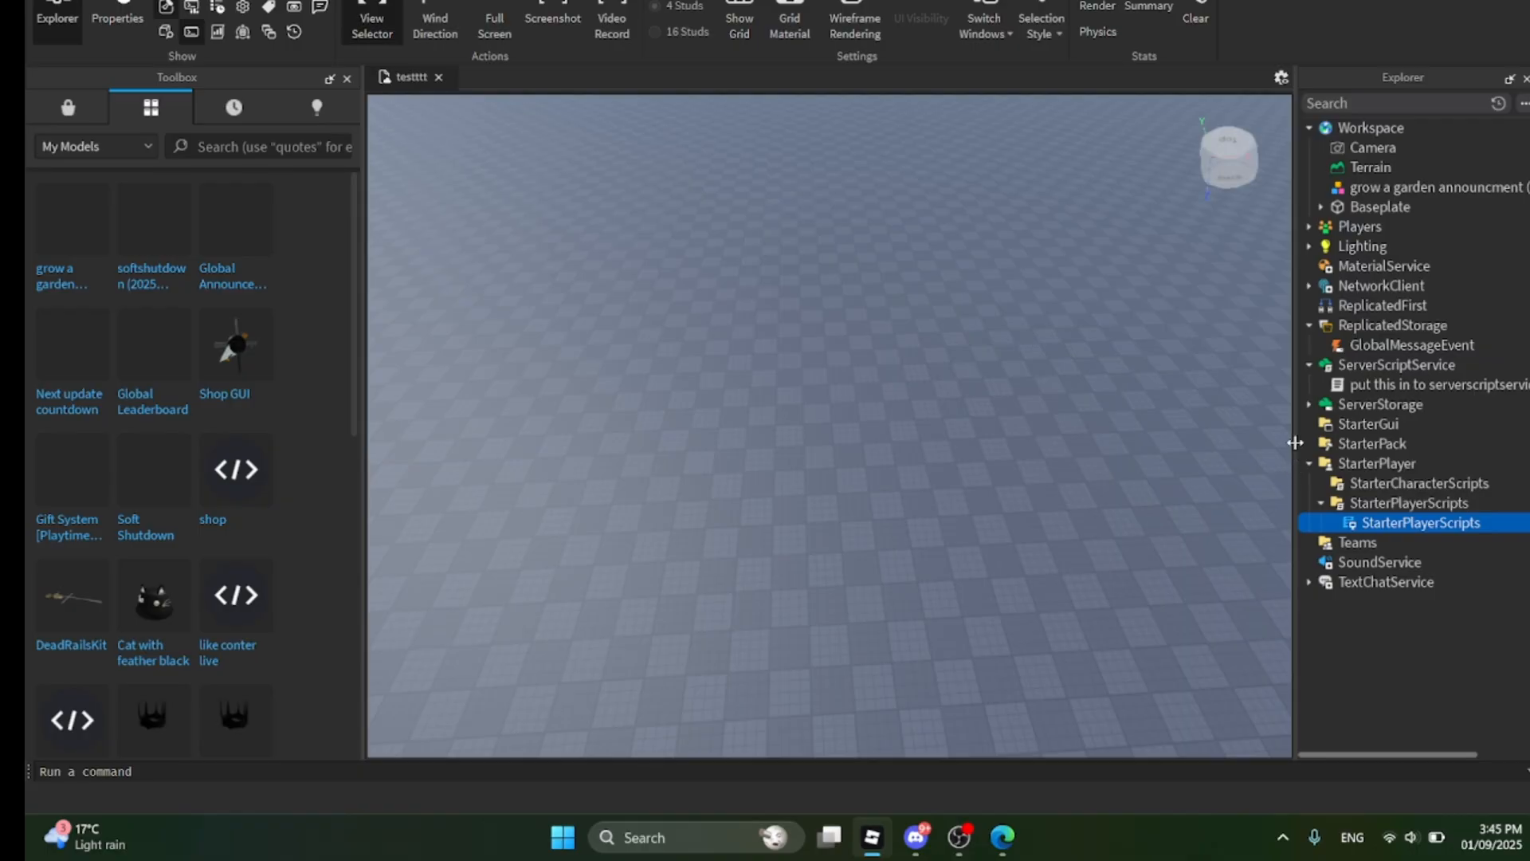
# View the code of the announcement script now sitting in ServerScriptService
pyautogui.click(1150, 384)
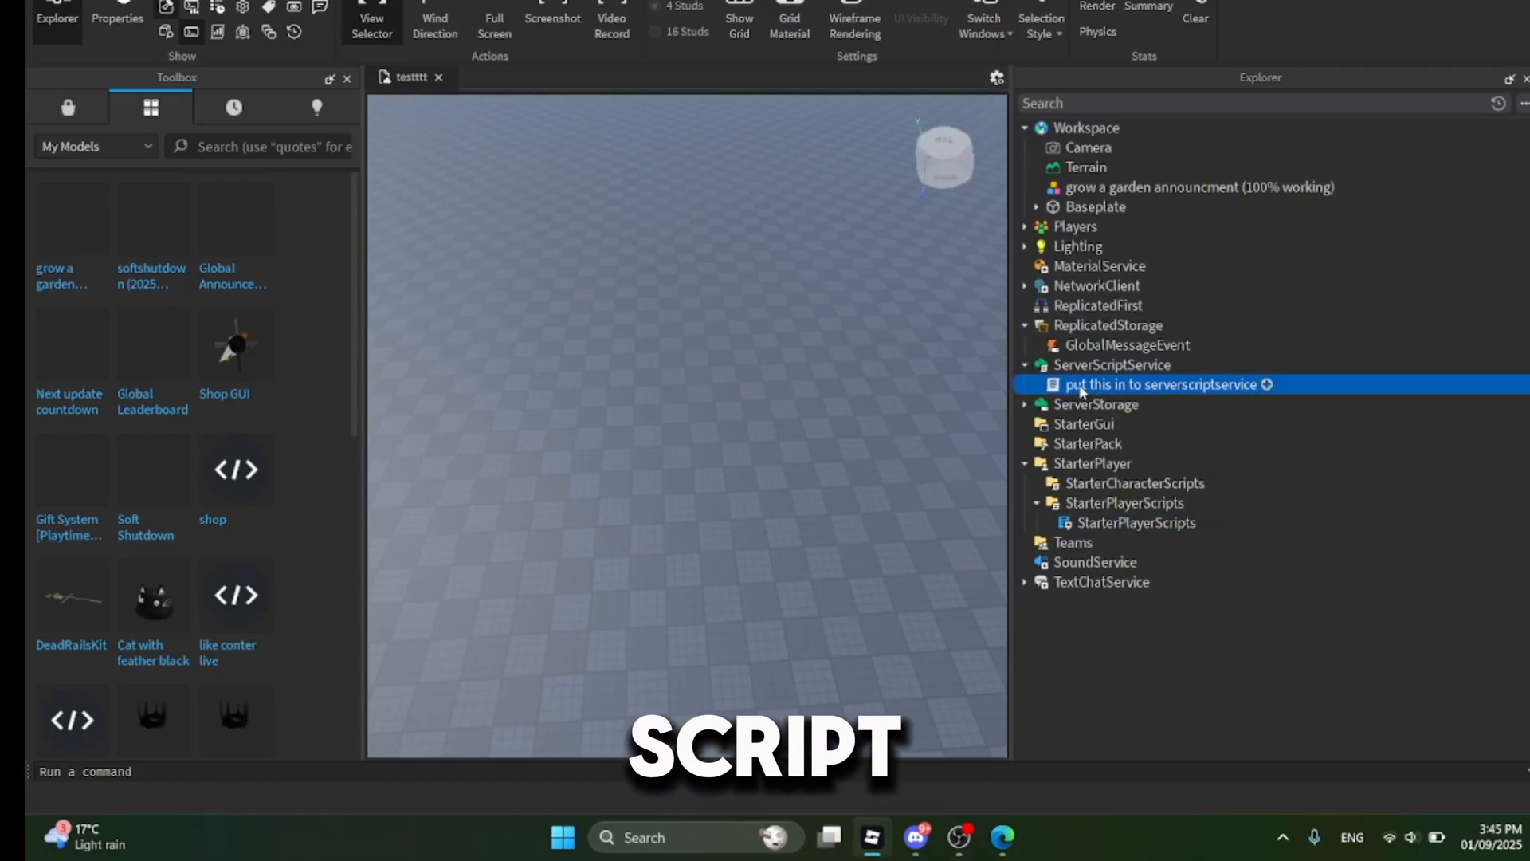
pyautogui.doubleClick(1157, 384)
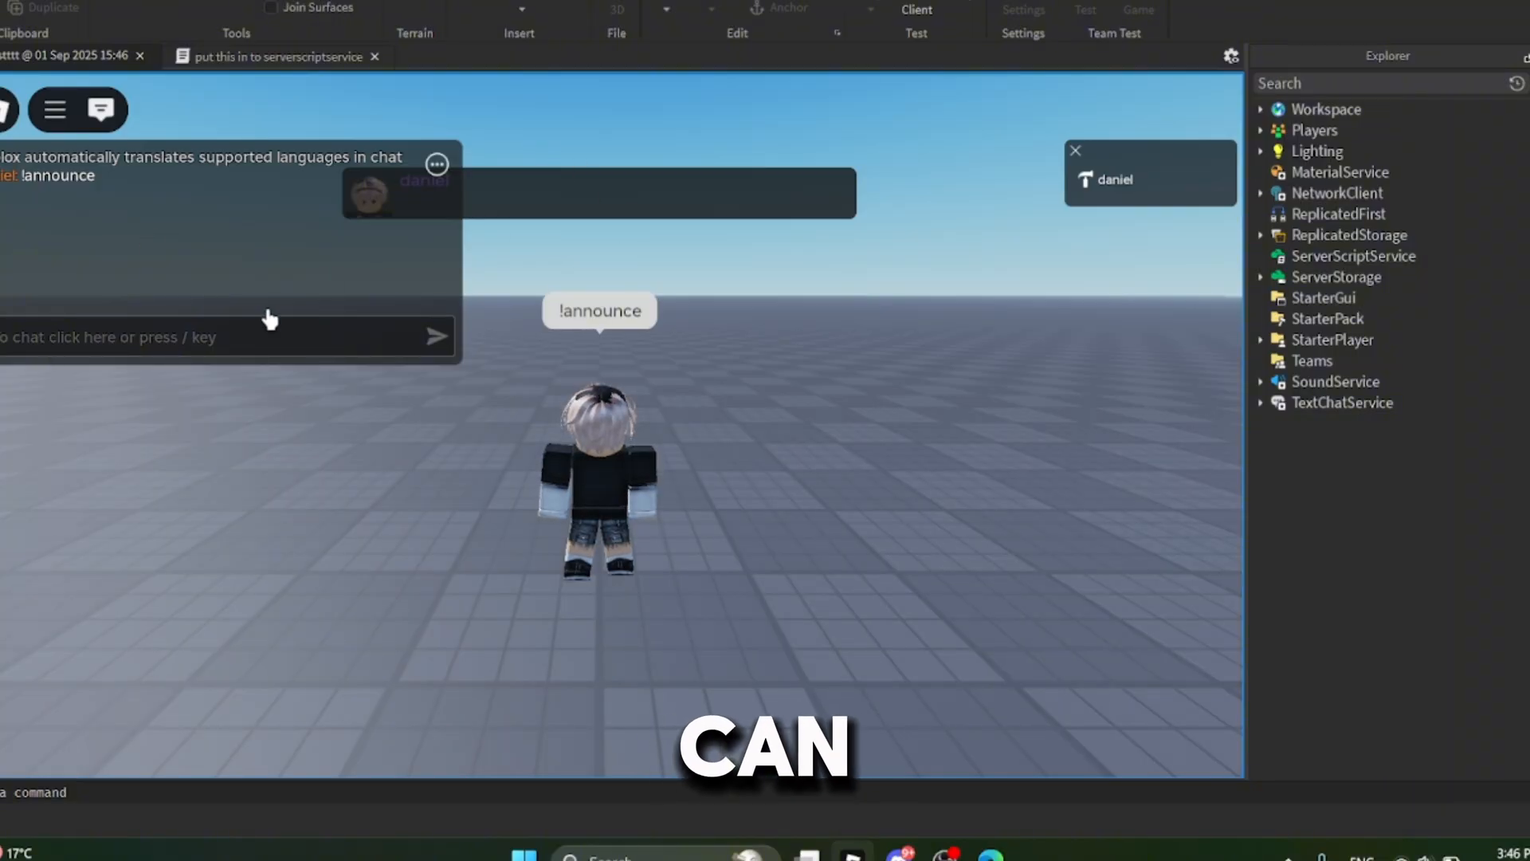
# Focus the playtest chat box to write the !announce command
pyautogui.click(227, 338)
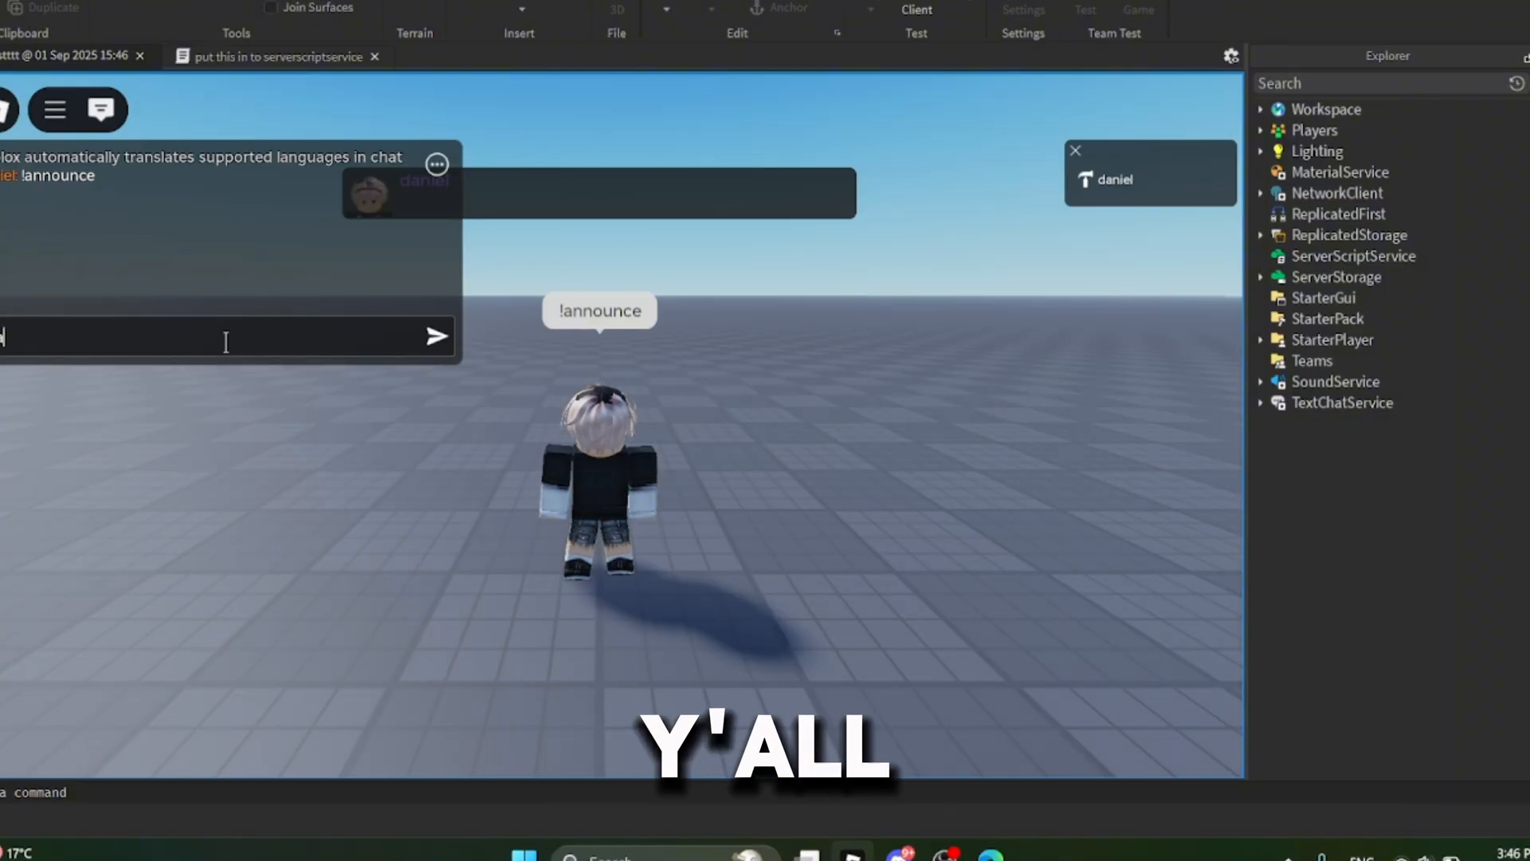